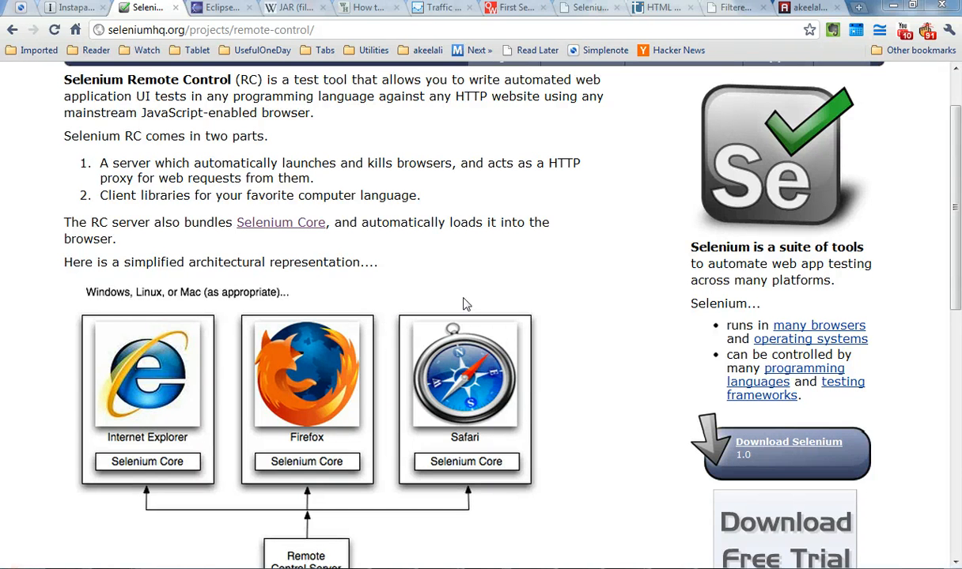
mouse_move(567, 292)
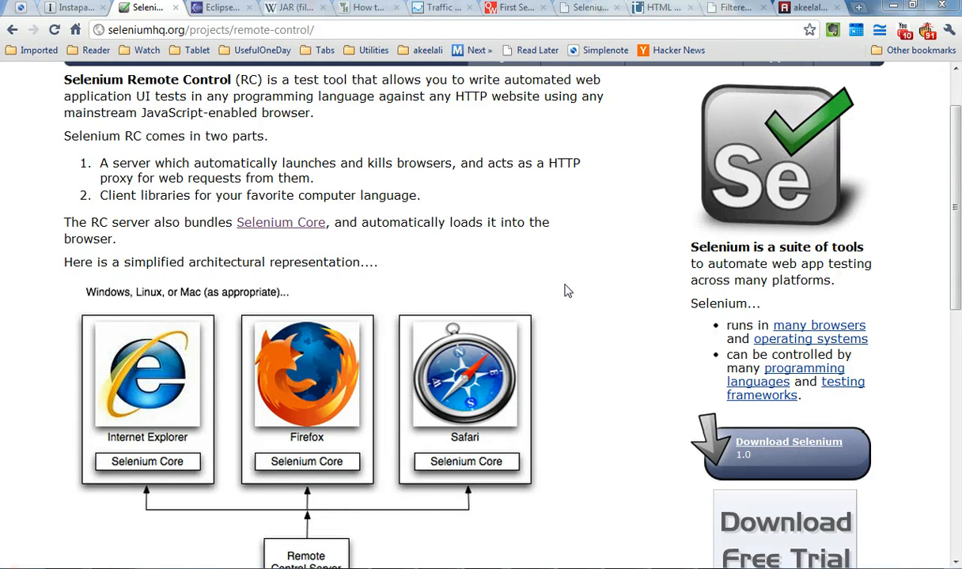
- Scroll through the Selenium class method summary in the Java API docs
scroll(down, 3)
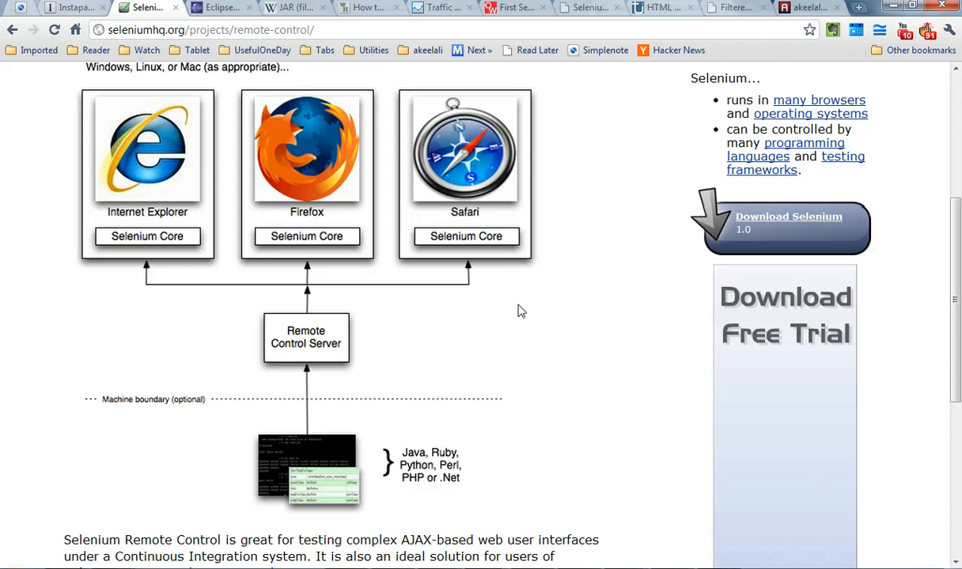
mouse_move(484, 320)
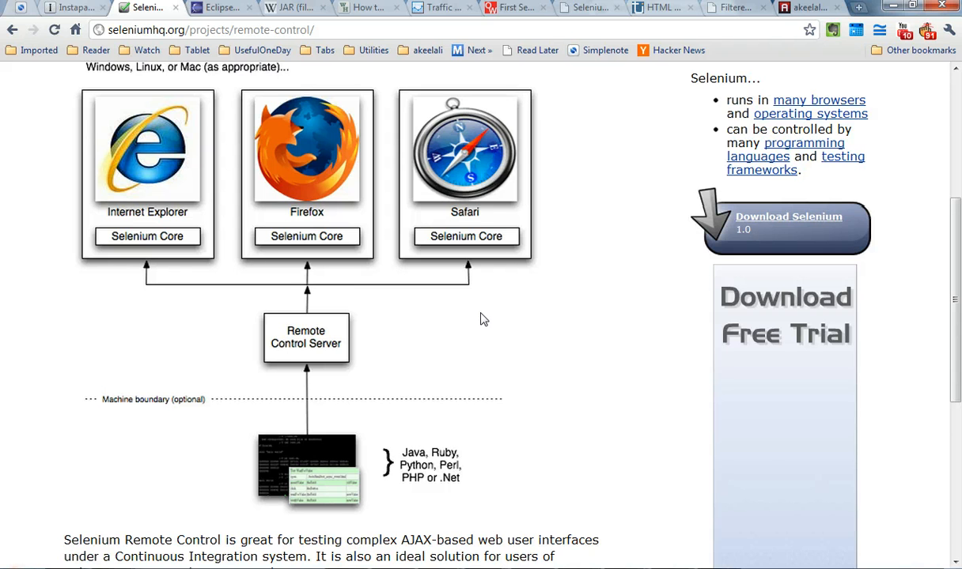
scroll(up, 3)
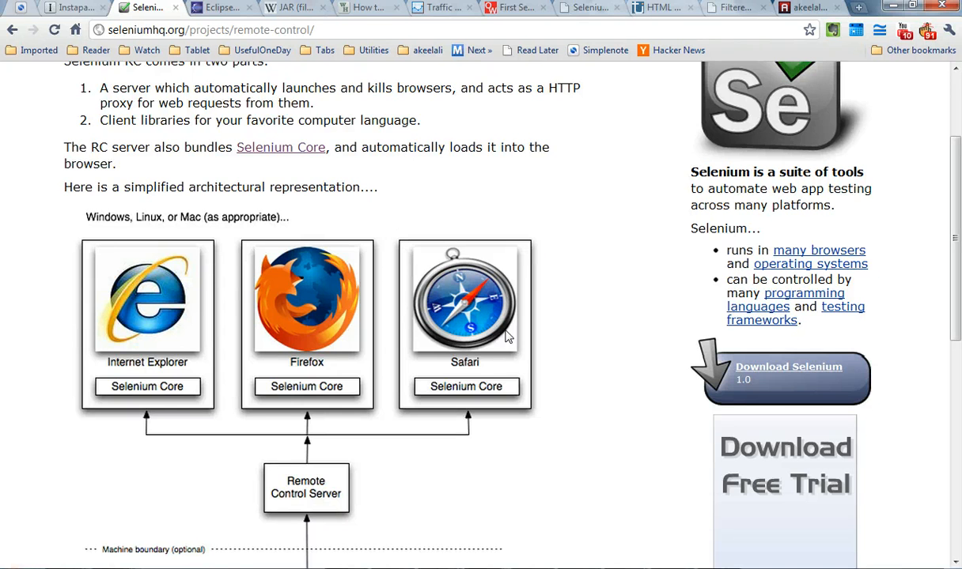
scroll(down, 3)
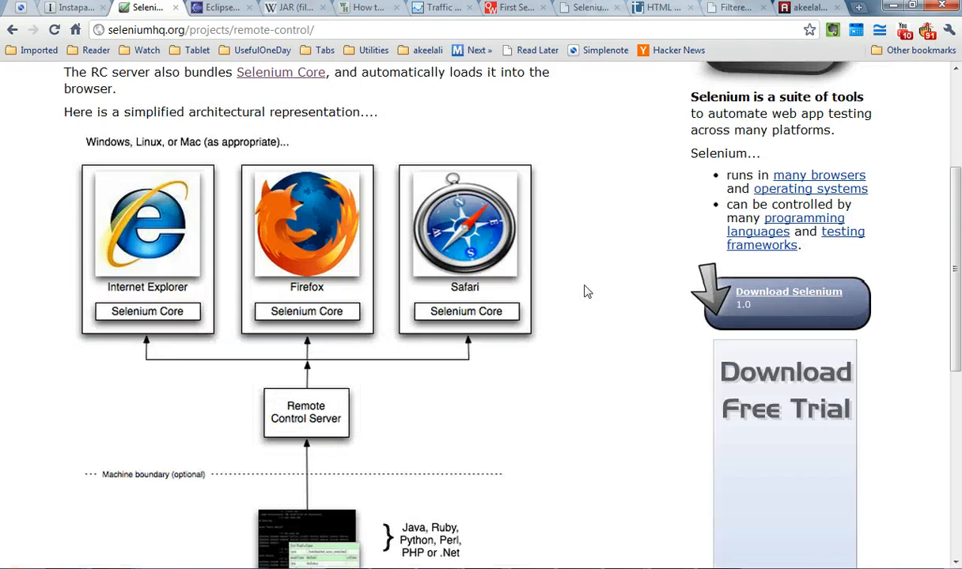
scroll(down, 3)
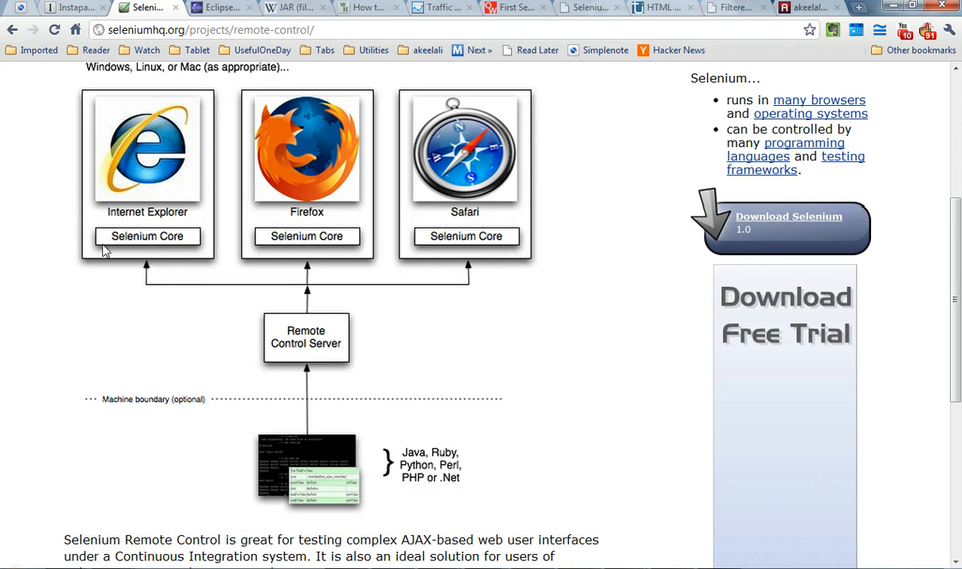
mouse_move(244, 341)
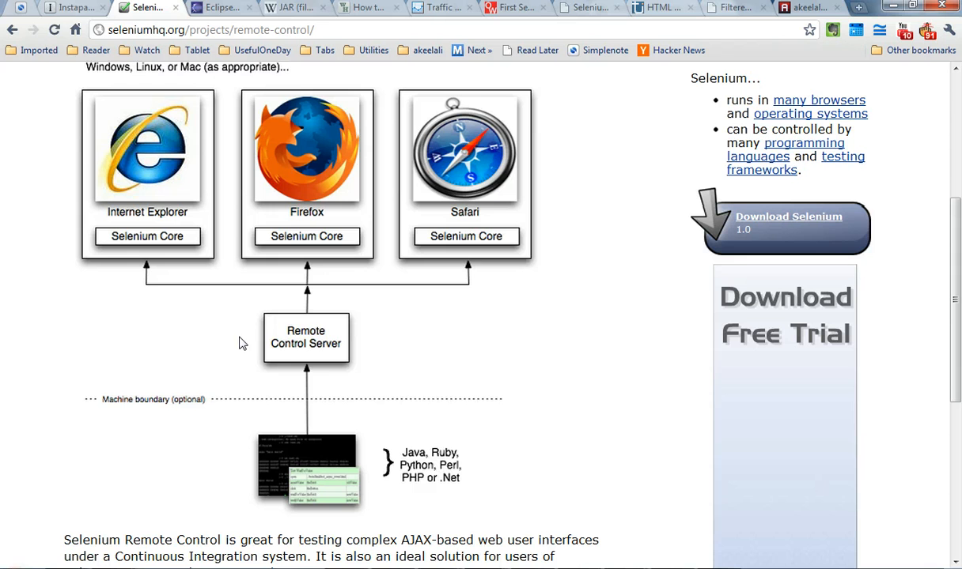
mouse_move(519, 318)
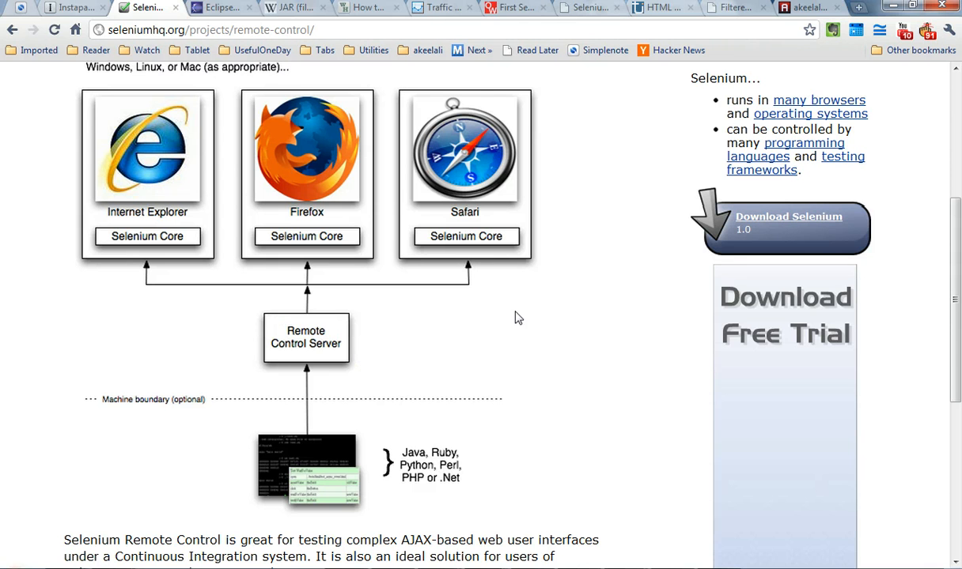
mouse_move(403, 386)
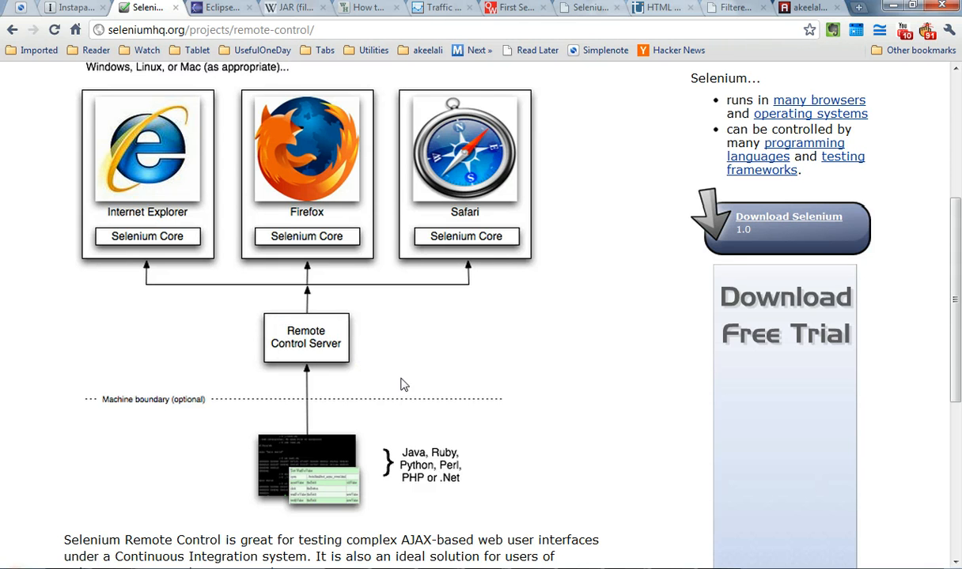
mouse_move(405, 468)
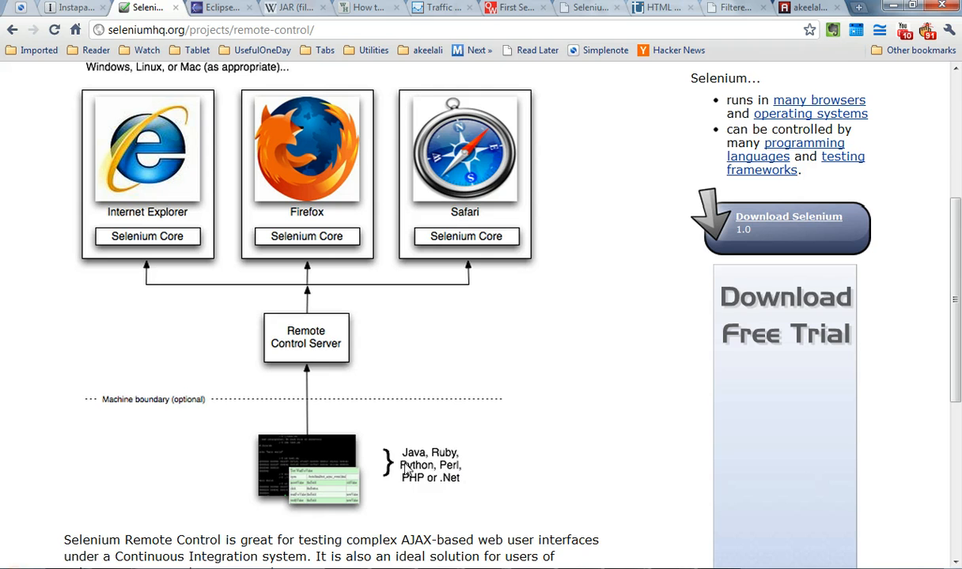
mouse_move(419, 481)
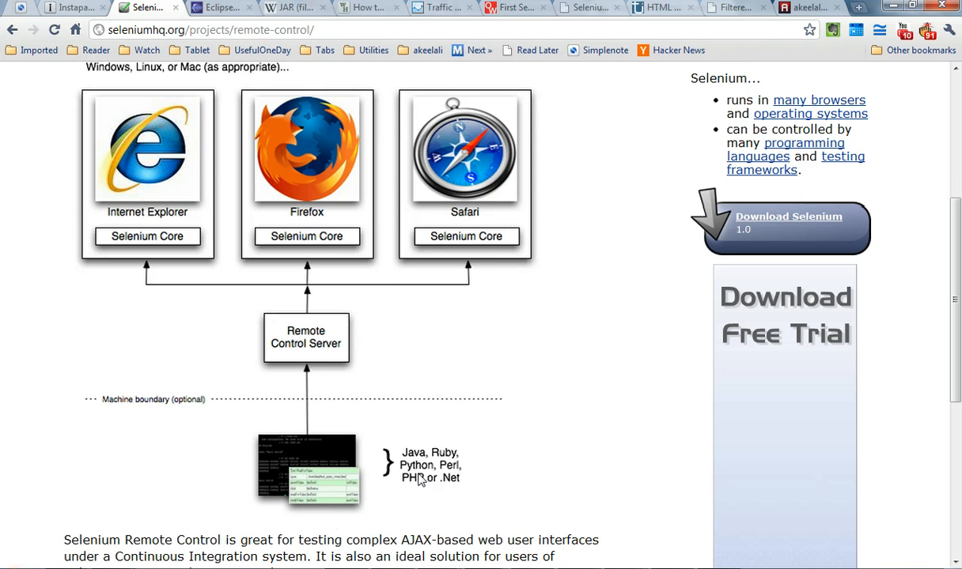
mouse_move(329, 500)
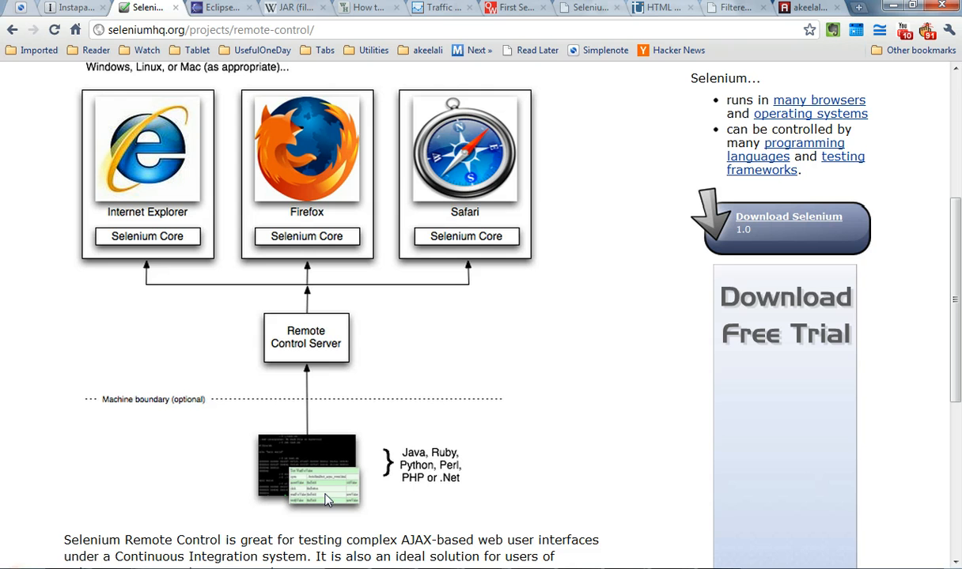
mouse_move(300, 370)
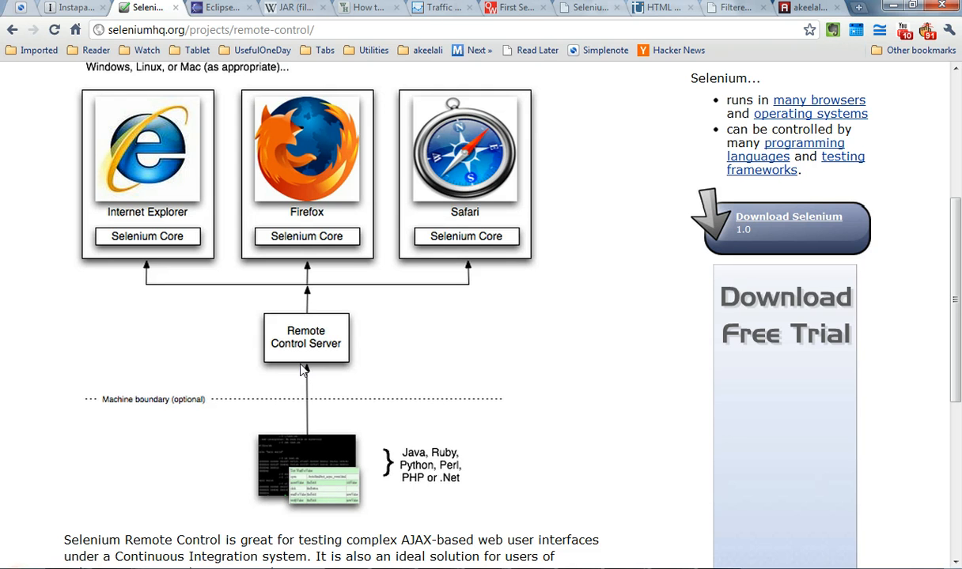
mouse_move(312, 370)
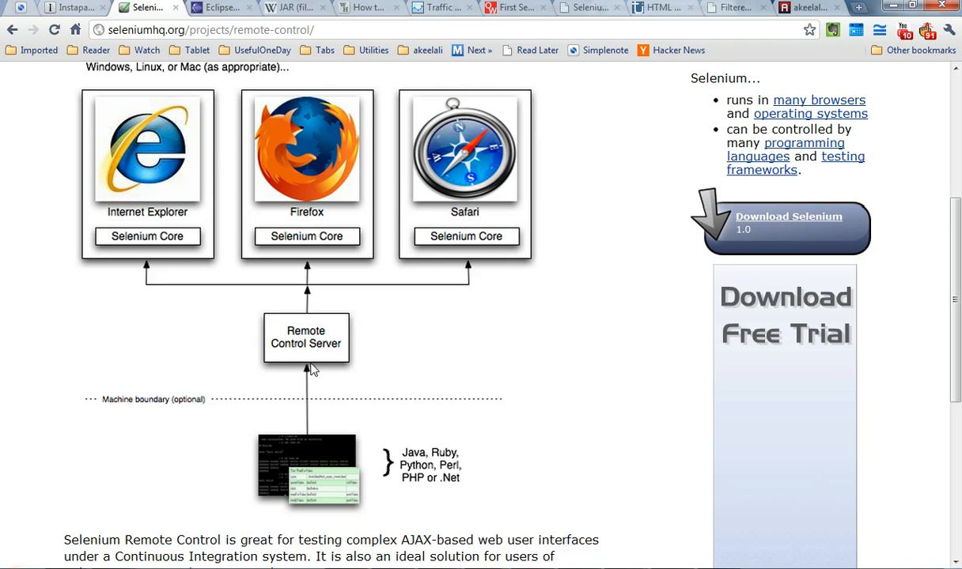
mouse_move(510, 452)
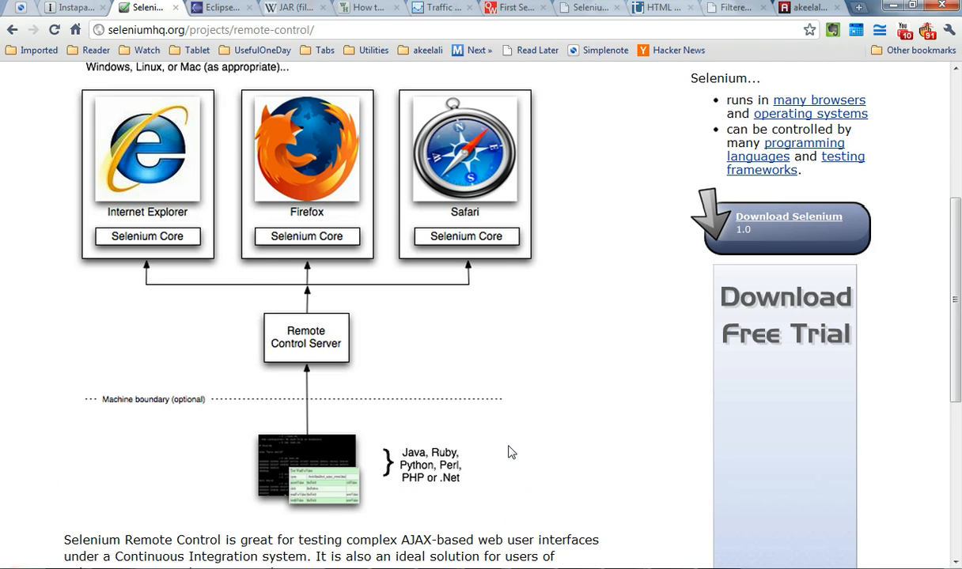
scroll(down, 3)
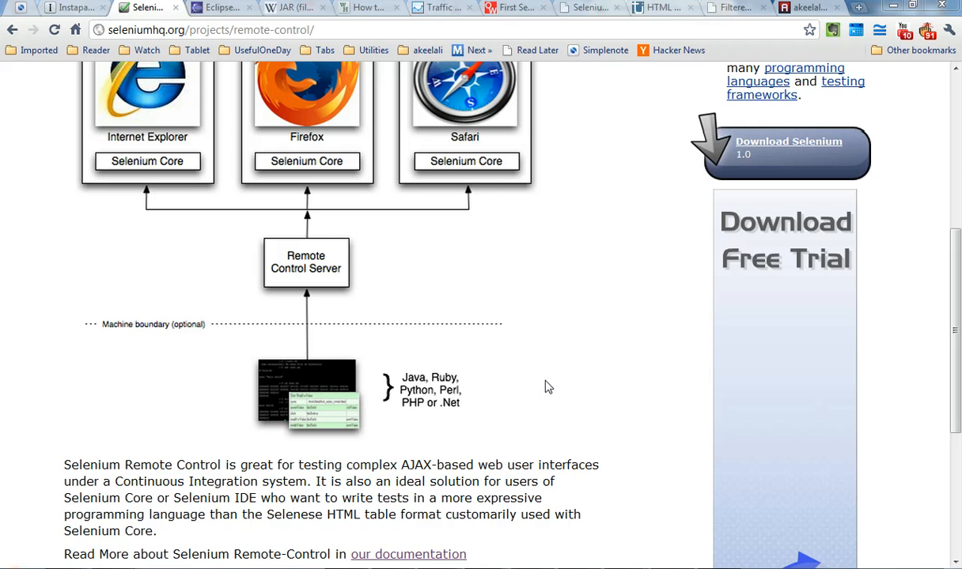
mouse_move(532, 386)
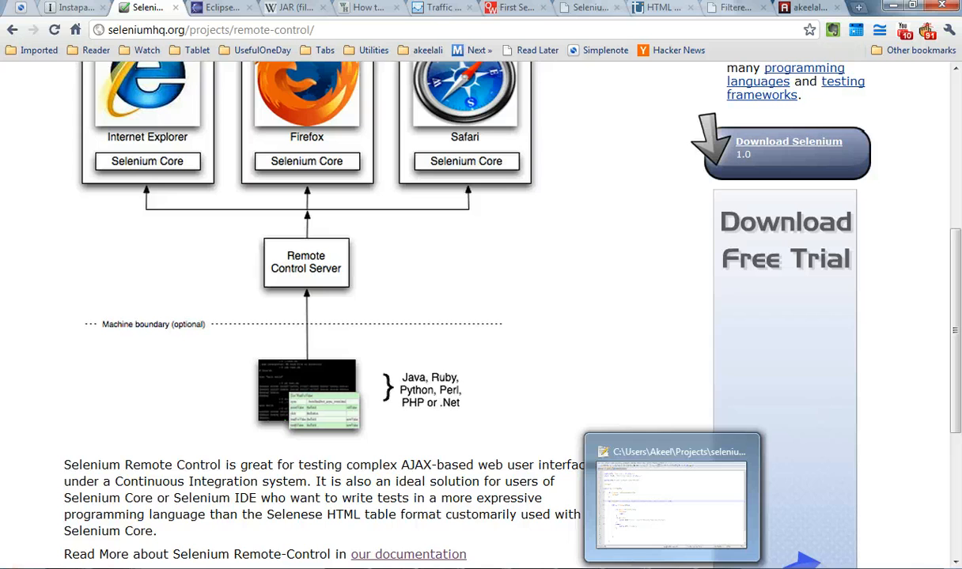
mouse_move(478, 352)
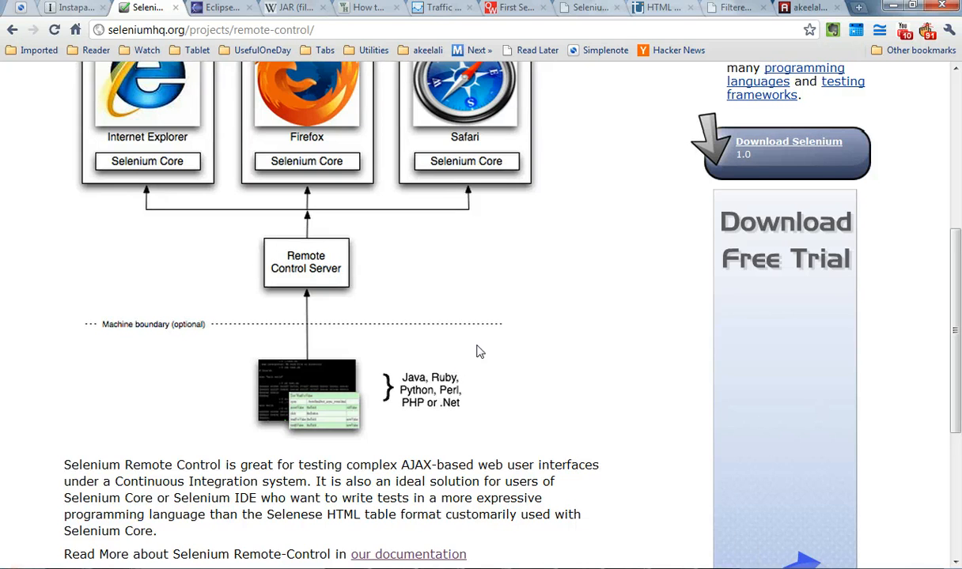
scroll(up, 3)
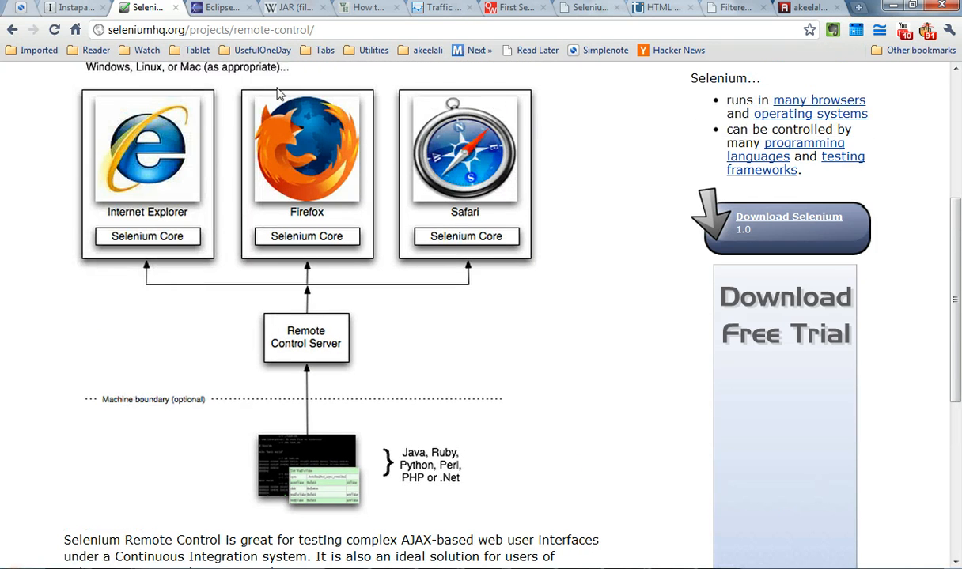
- Bring the getHtmlSource method entry into view, then move to the Filtered.html comments page
click(588, 6)
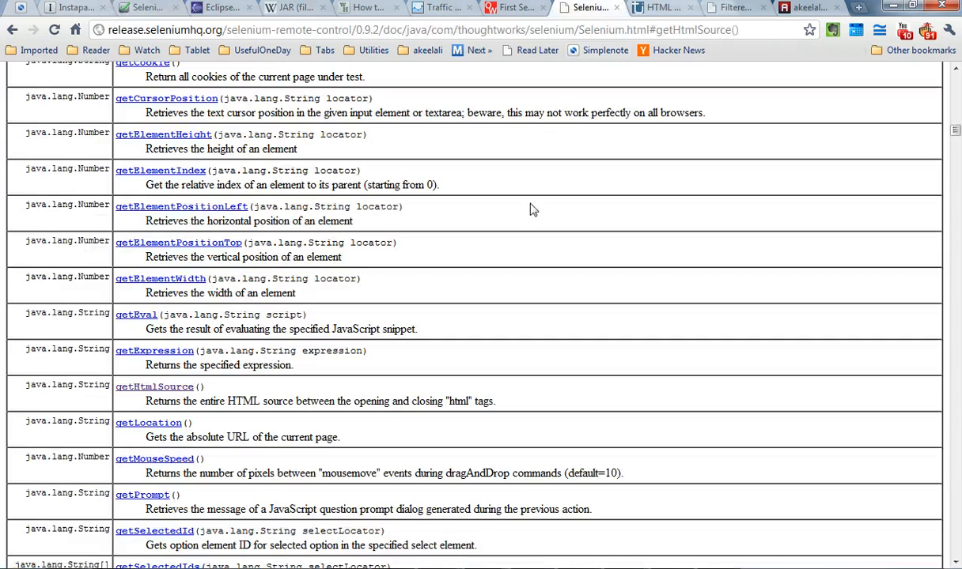
scroll(up, 3)
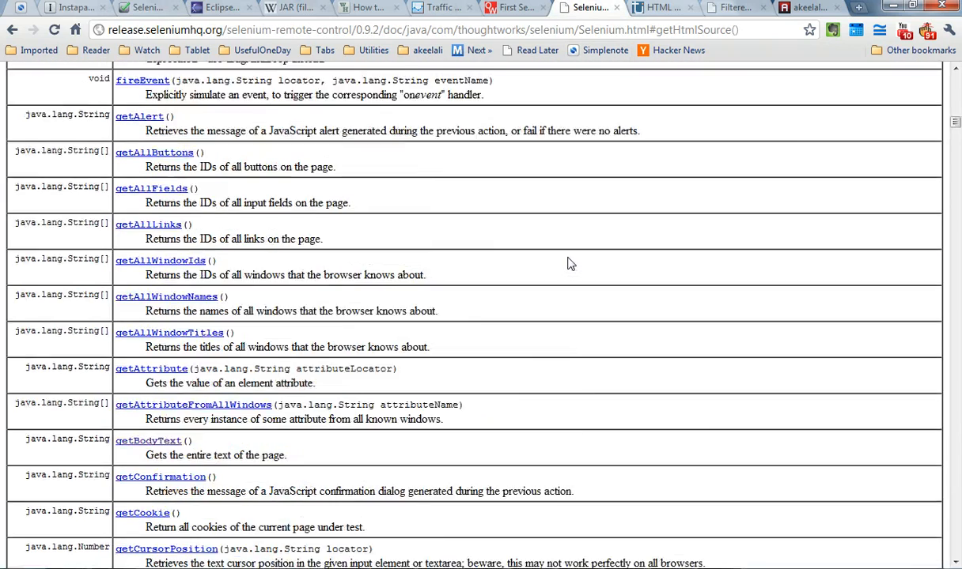
scroll(up, 3)
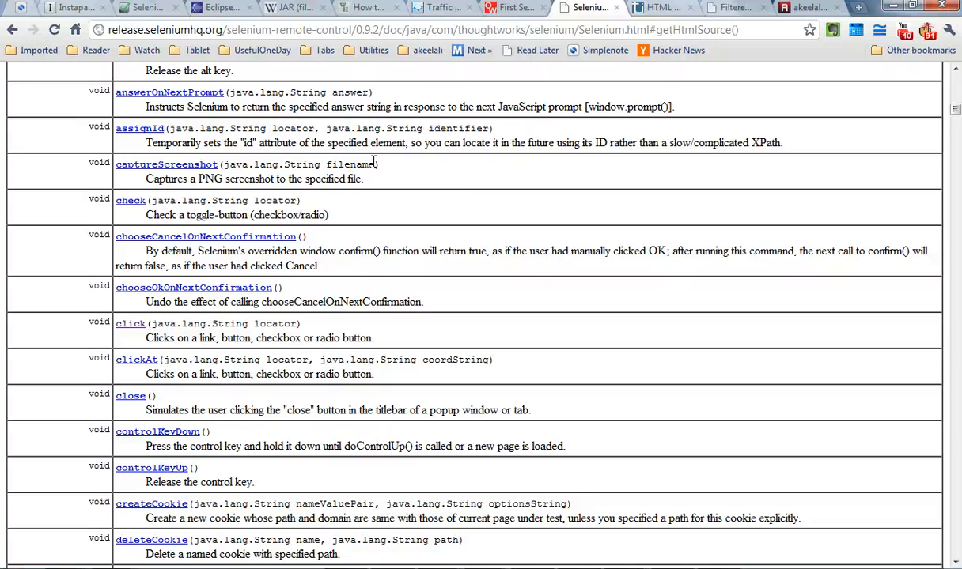
scroll(down, 3)
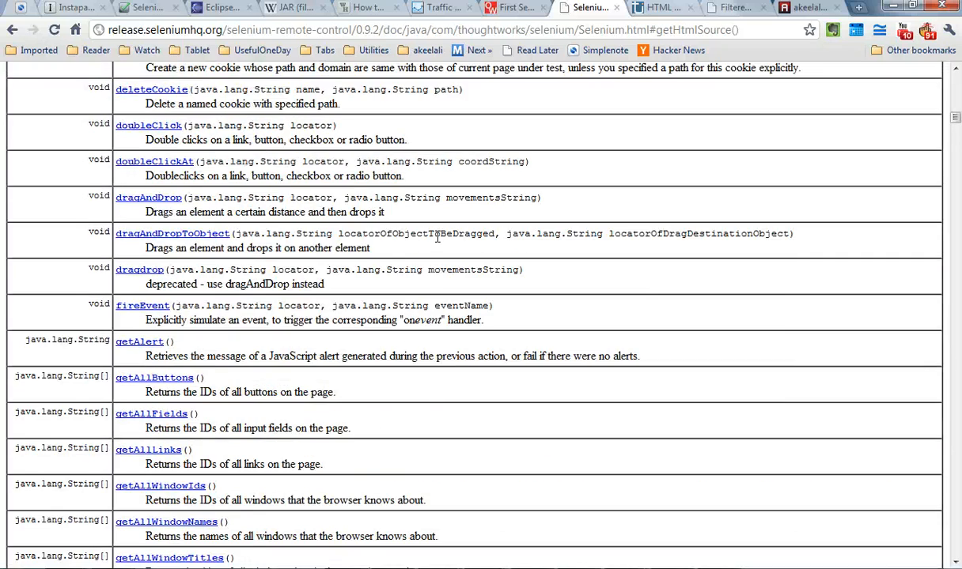
scroll(down, 3)
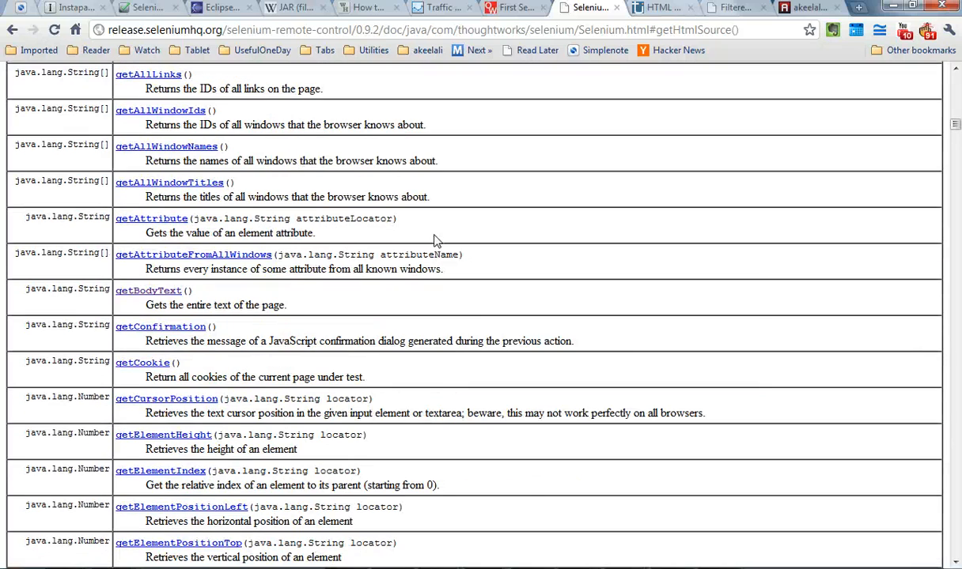
scroll(up, 3)
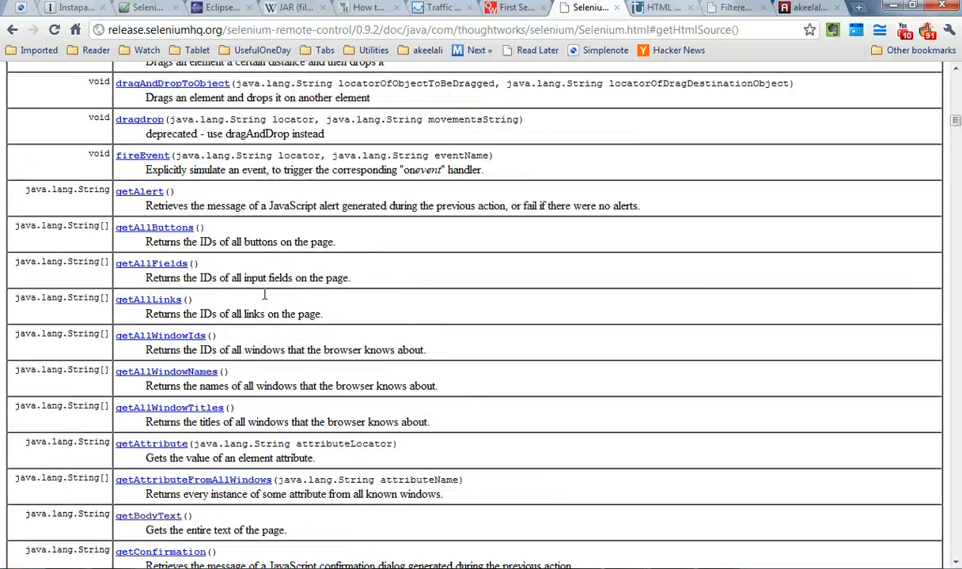
scroll(down, 3)
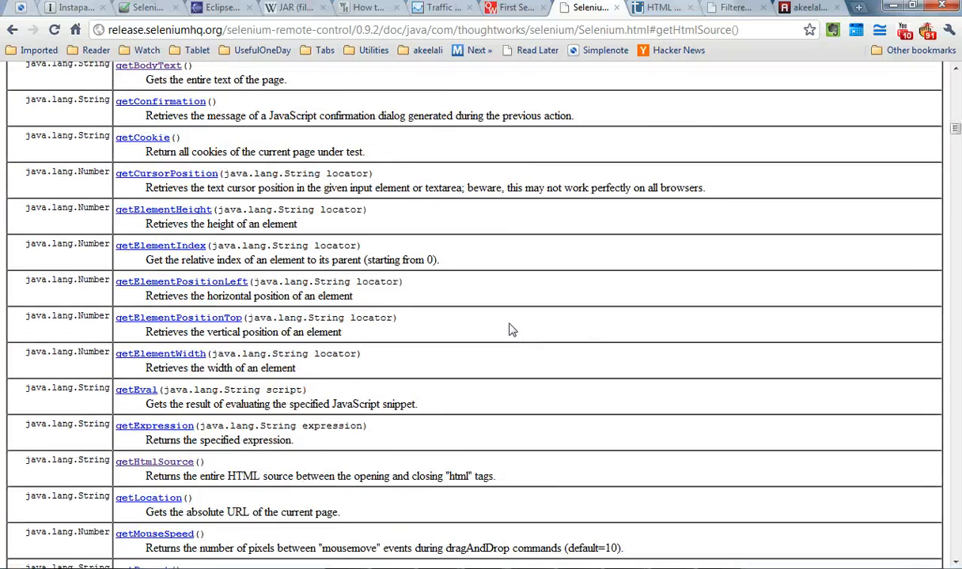
scroll(down, 3)
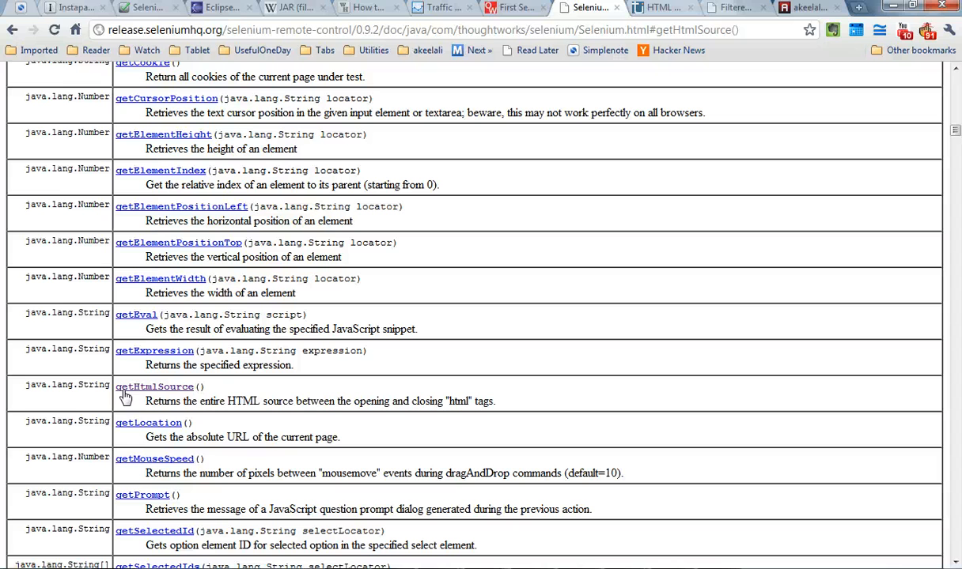
mouse_move(202, 390)
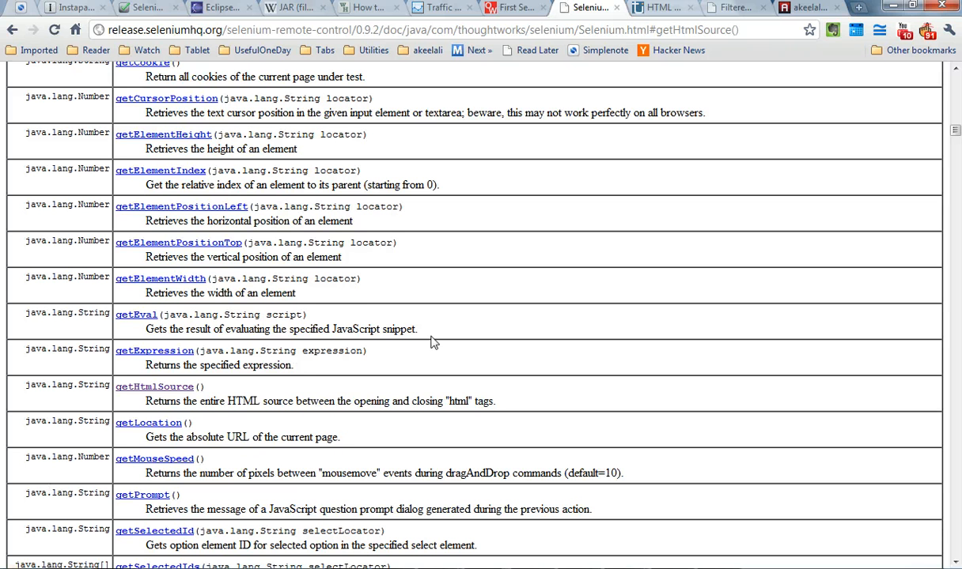
mouse_move(550, 272)
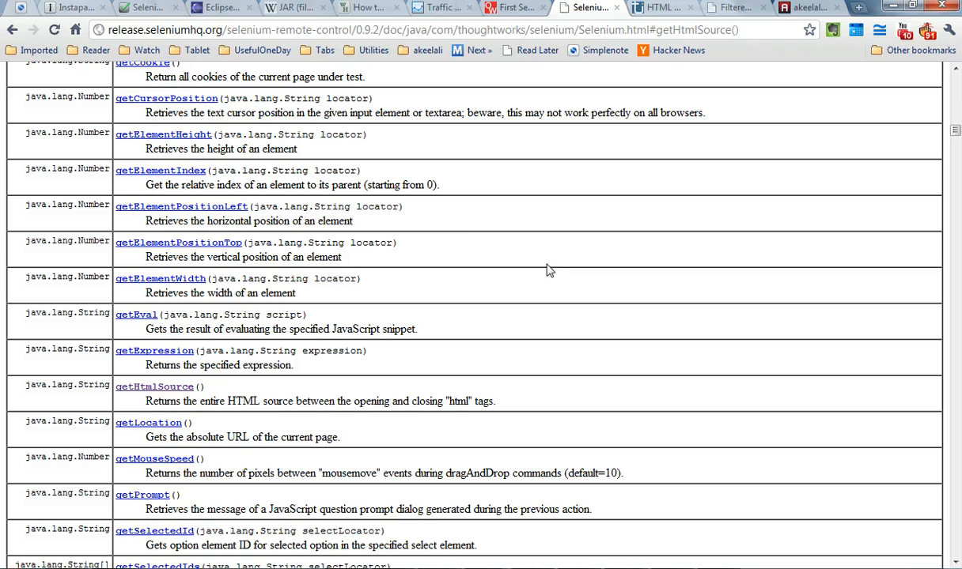
mouse_move(338, 434)
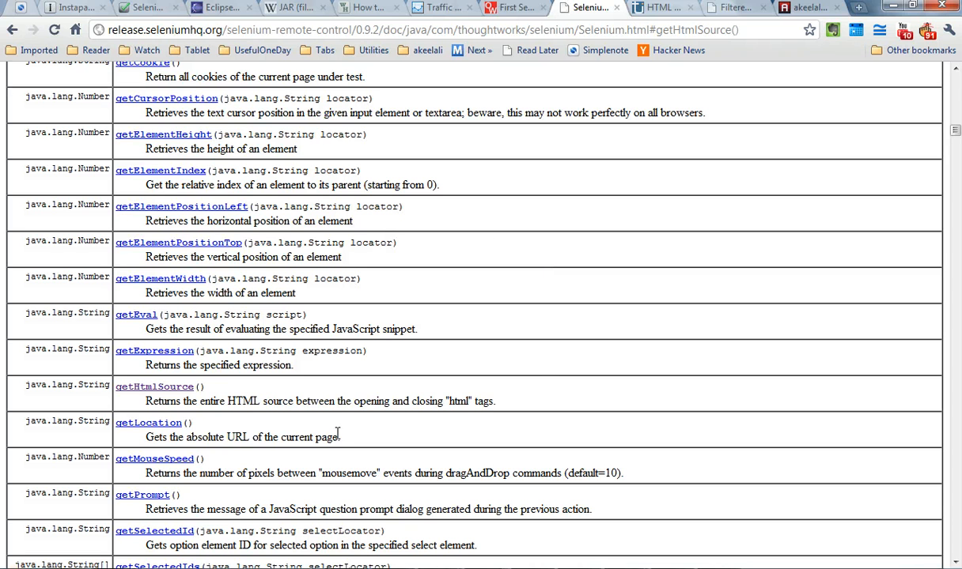
mouse_move(335, 462)
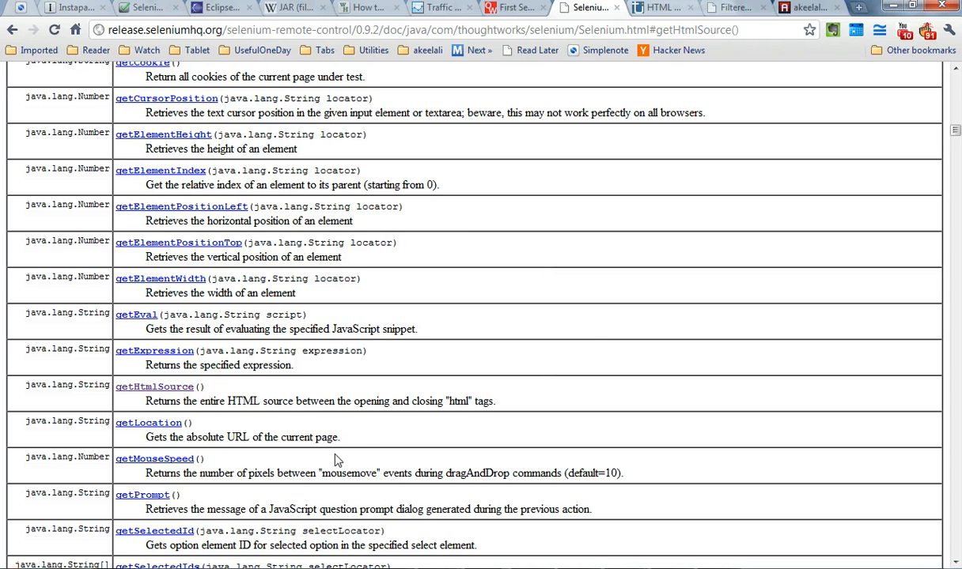
click(731, 6)
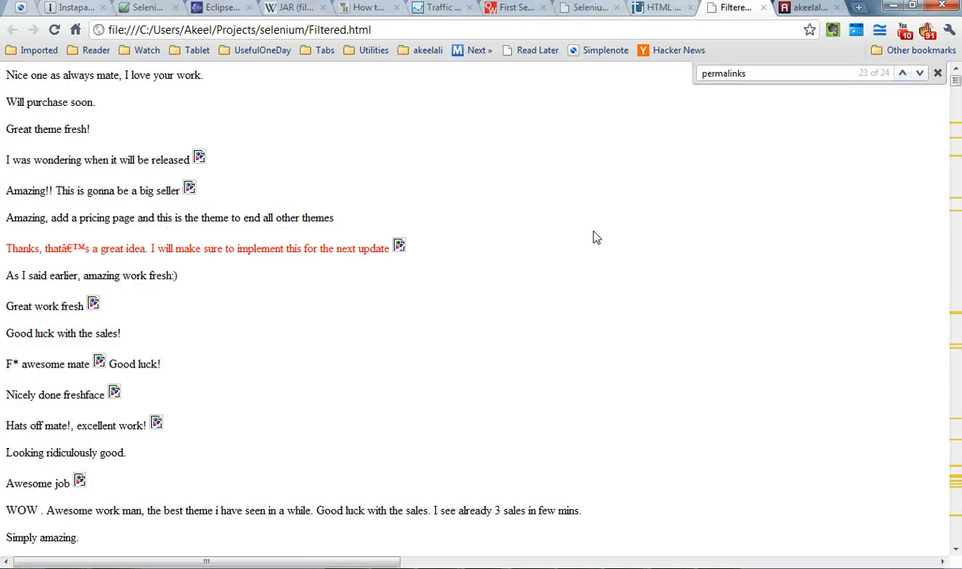
mouse_move(446, 274)
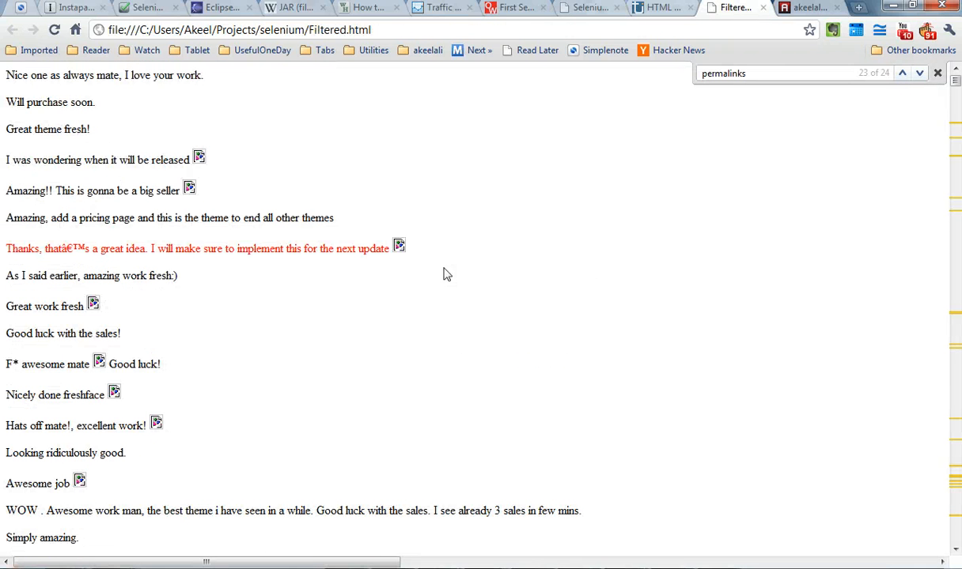
scroll(up, 3)
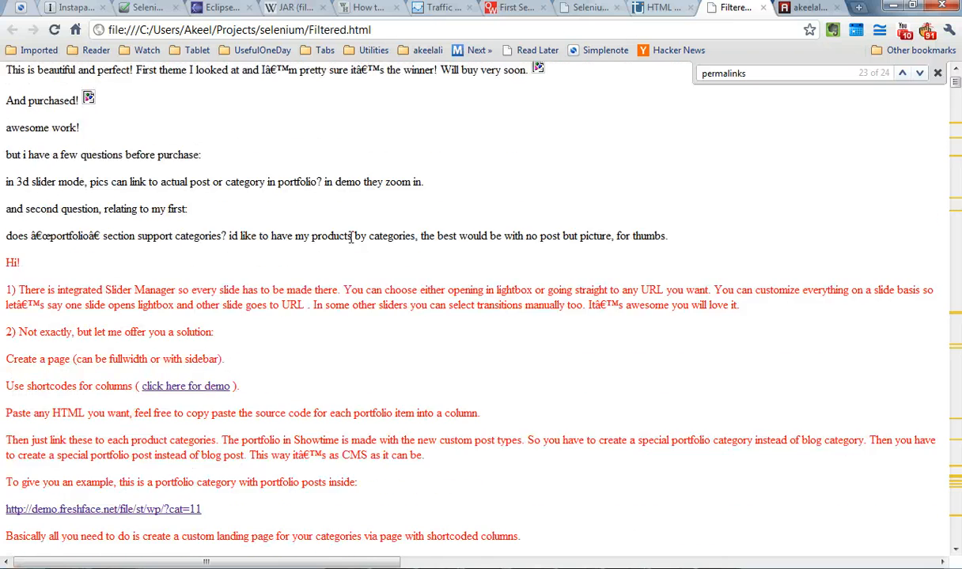
scroll(down, 3)
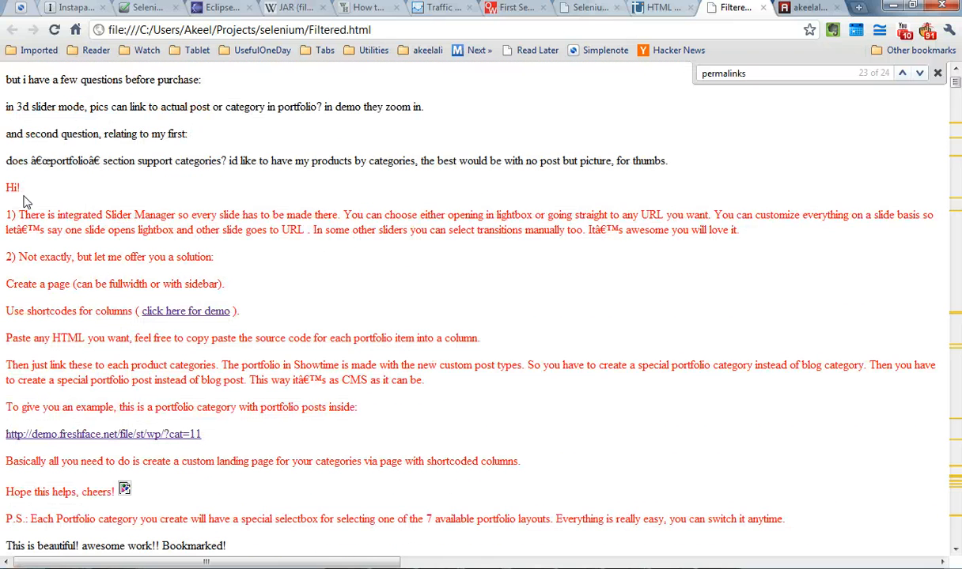
scroll(down, 3)
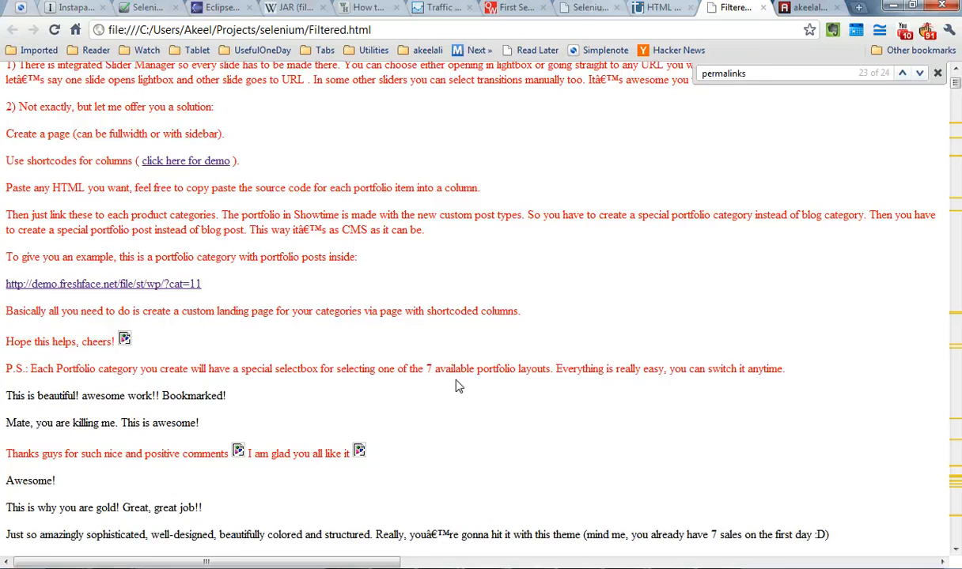
scroll(down, 3)
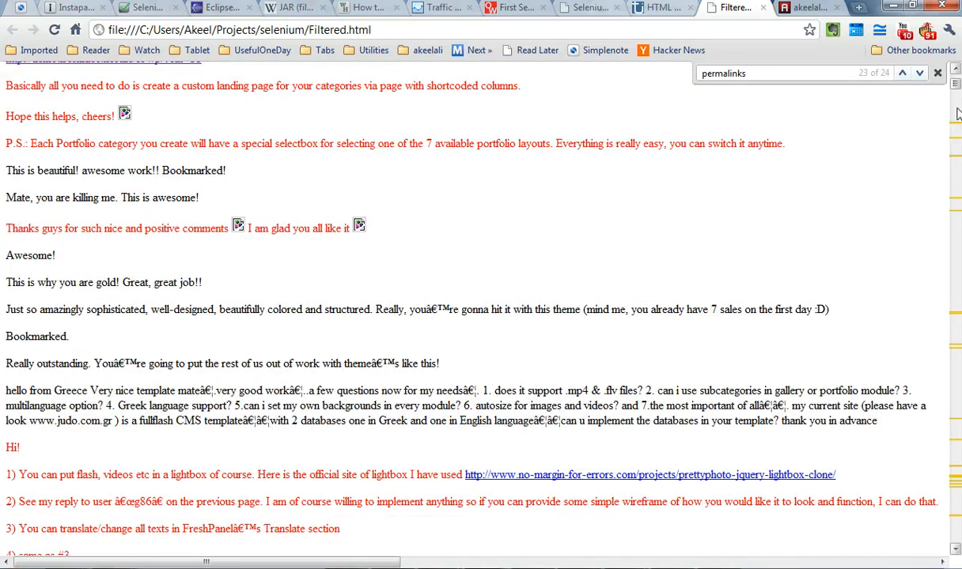
scroll(down, 3)
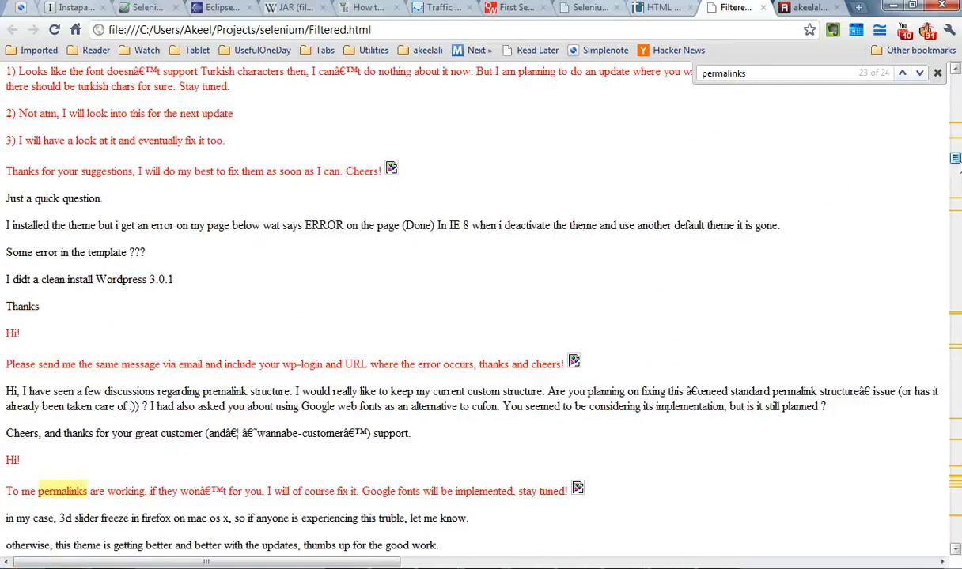
scroll(down, 3)
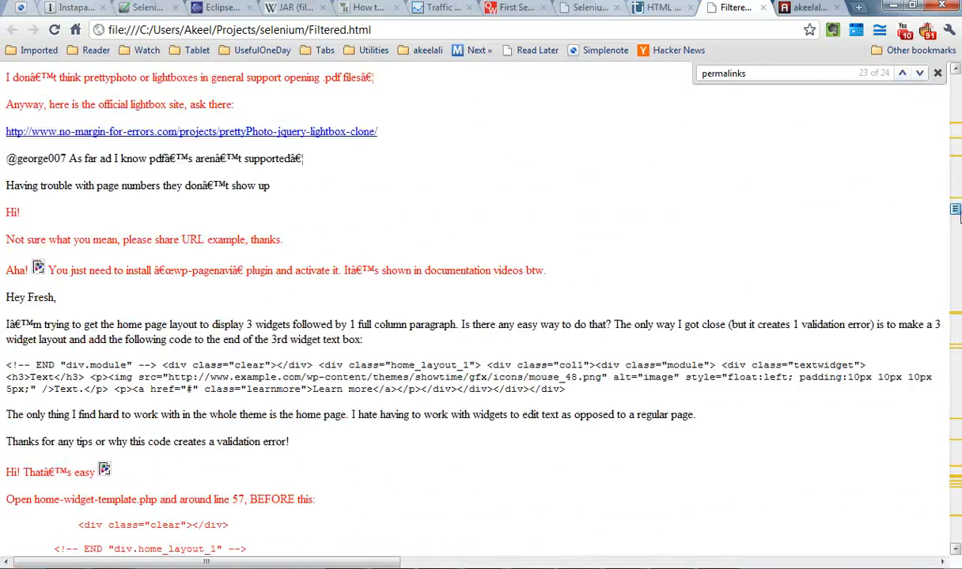
scroll(down, 3)
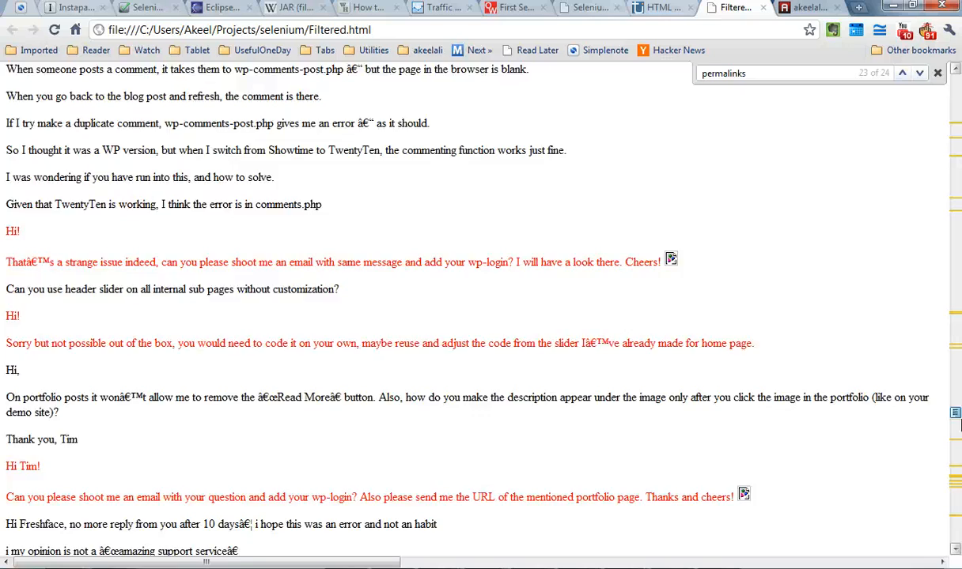
scroll(down, 3)
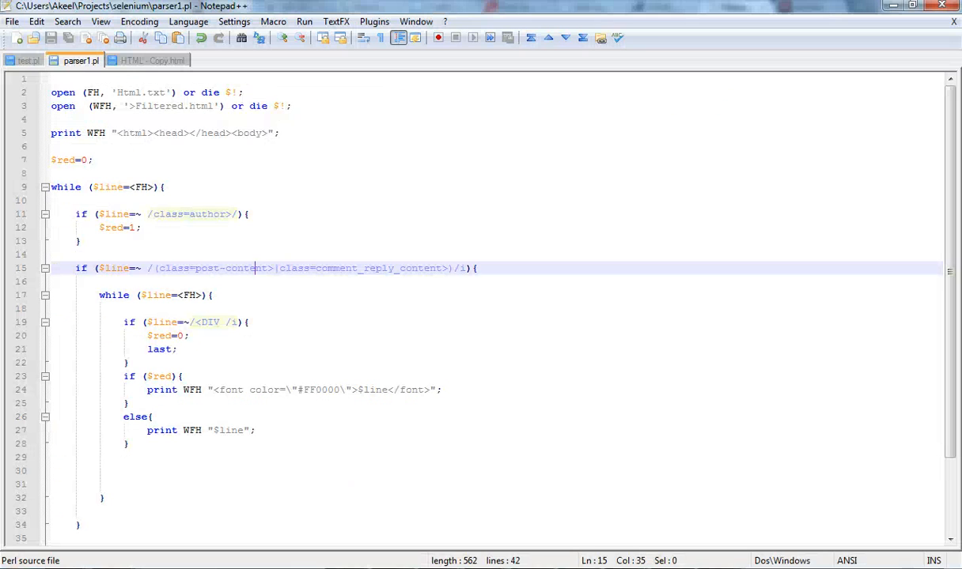
mouse_move(414, 313)
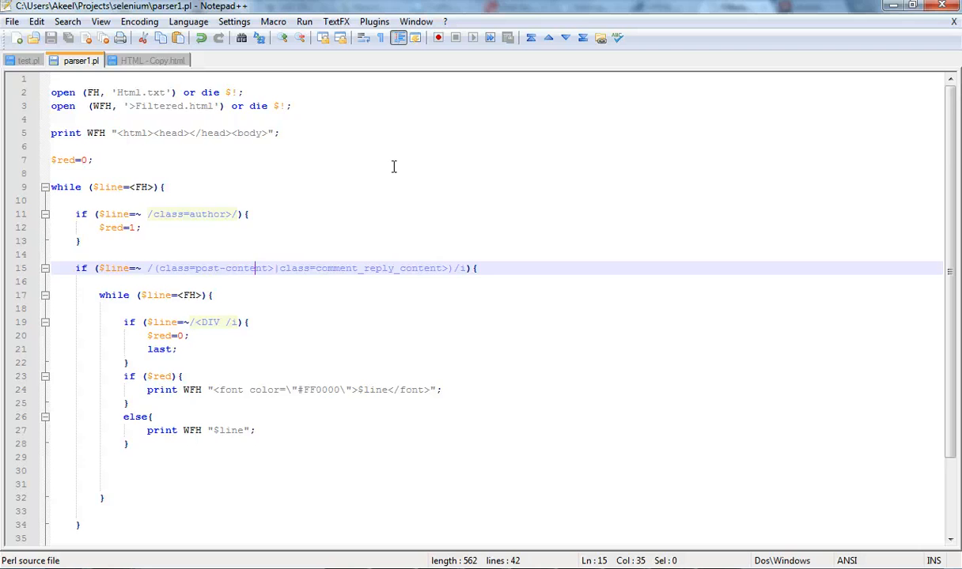
- Switch Notepad++ from parser1.pl to the Selenium scraper script test.pl
click(25, 60)
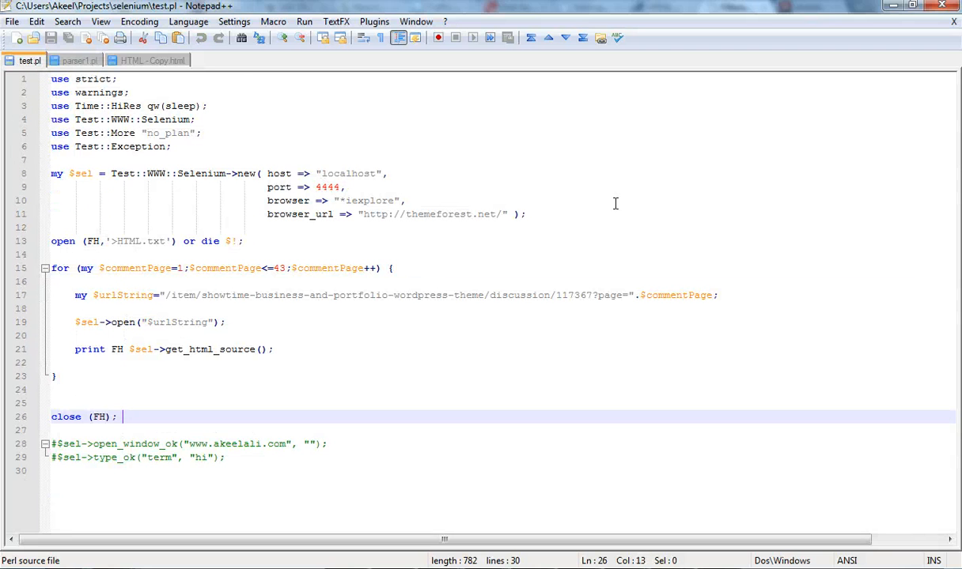
mouse_move(405, 253)
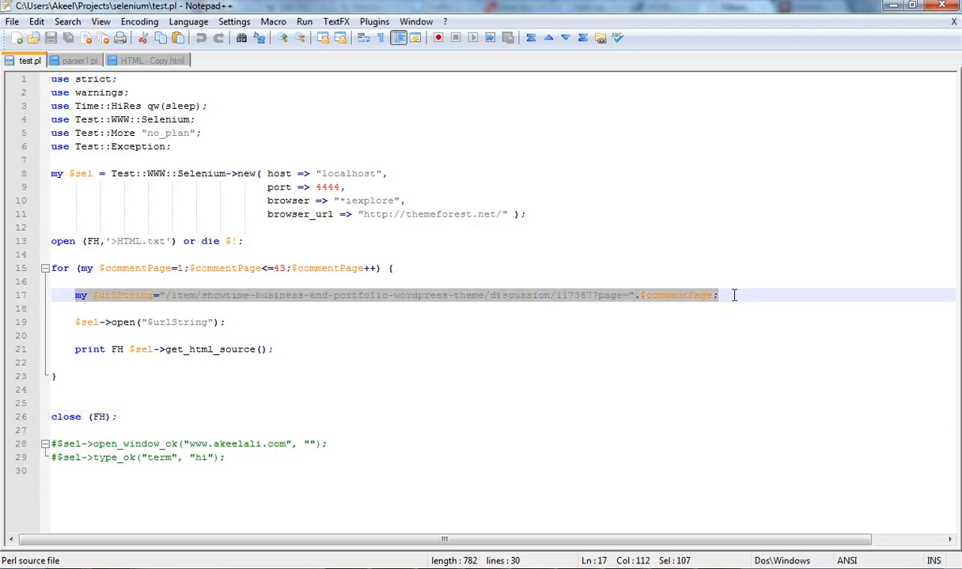
mouse_move(677, 296)
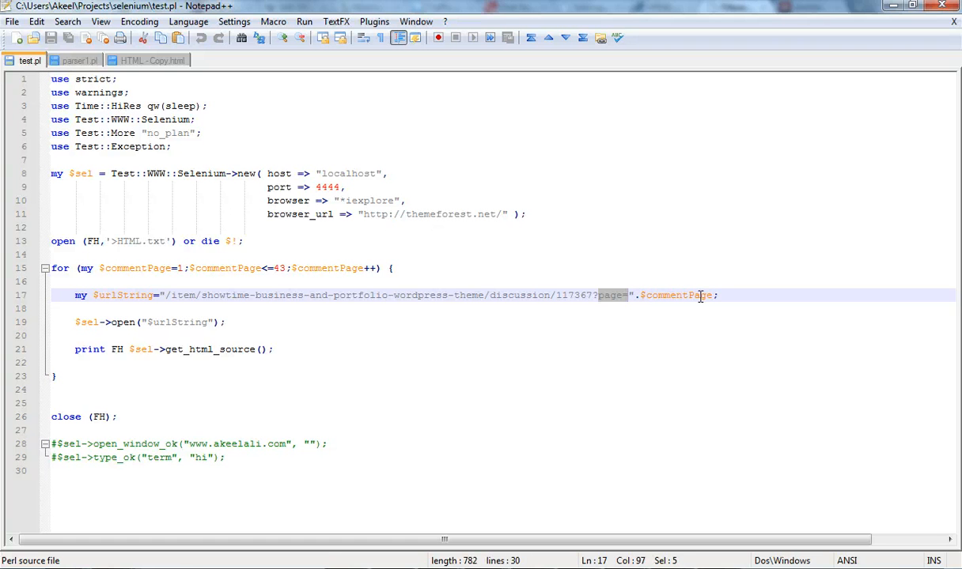
mouse_move(144, 354)
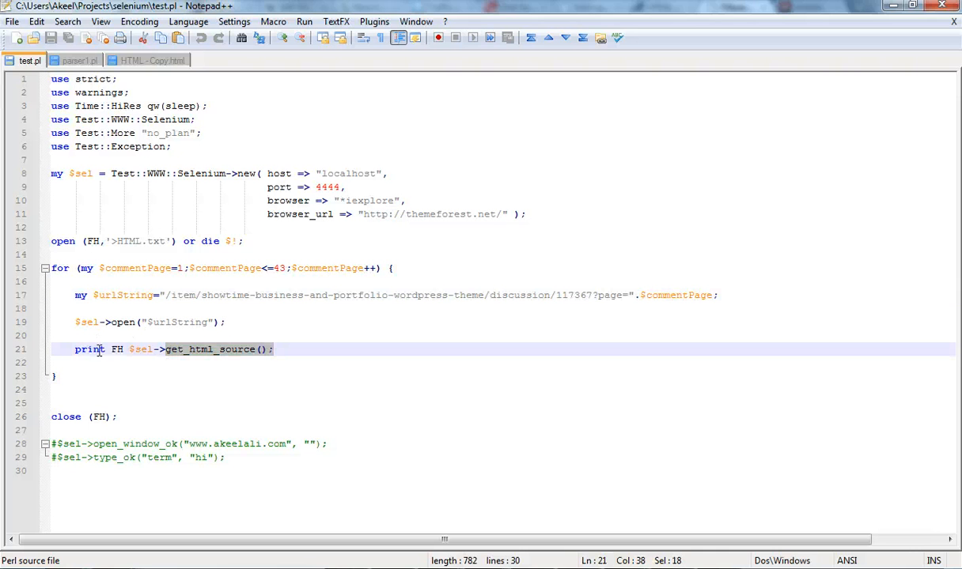
- Switch to the parser script parser1.pl and scroll down through its code
click(76, 60)
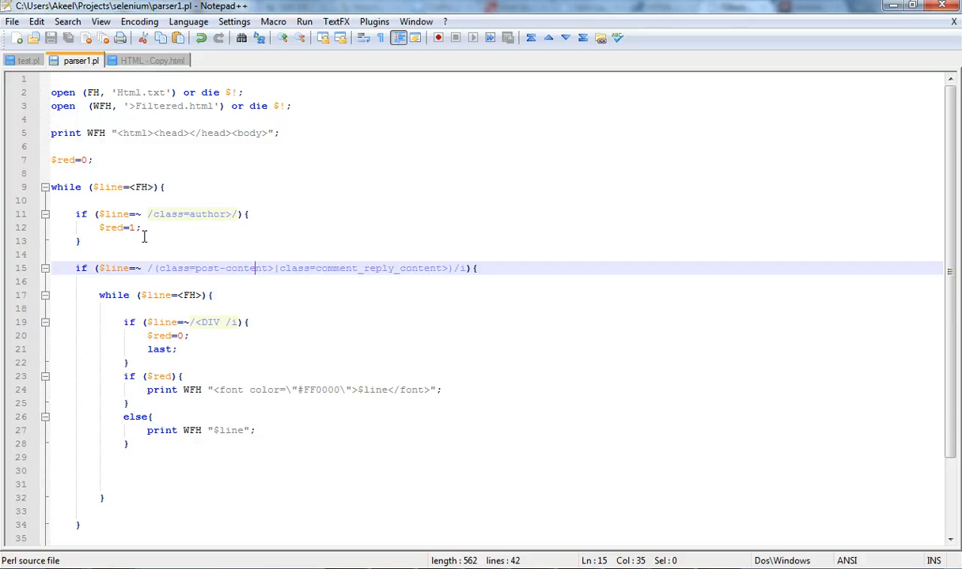
scroll(down, 3)
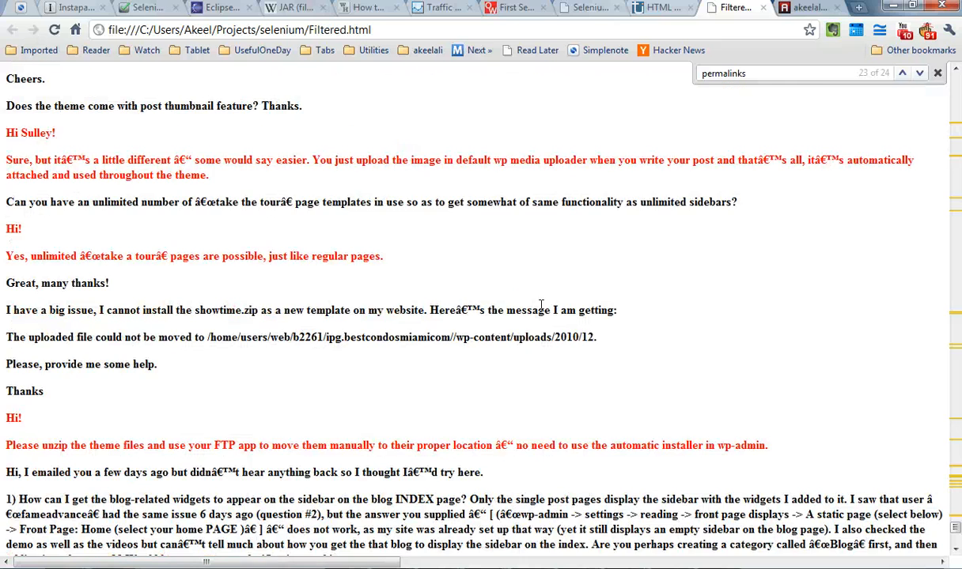
scroll(down, 3)
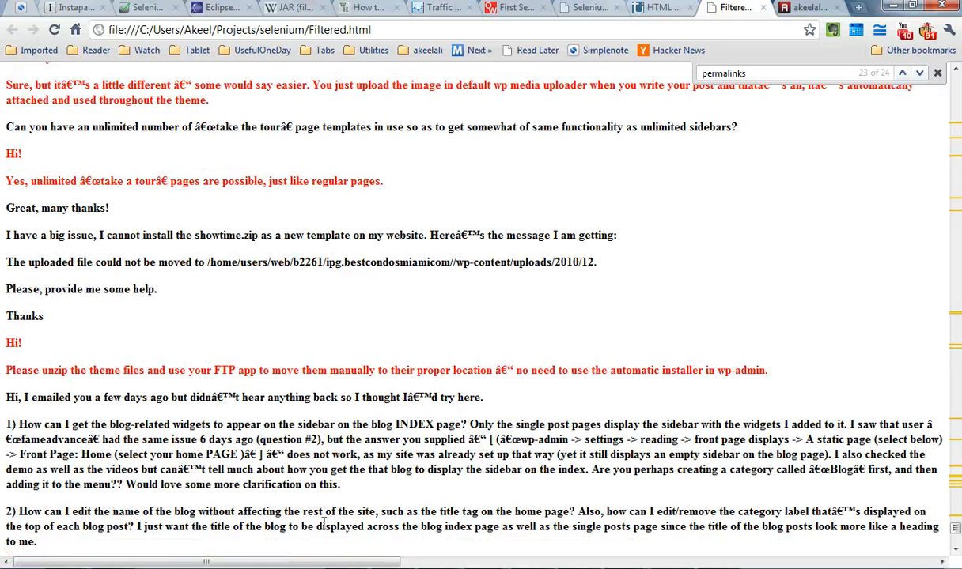